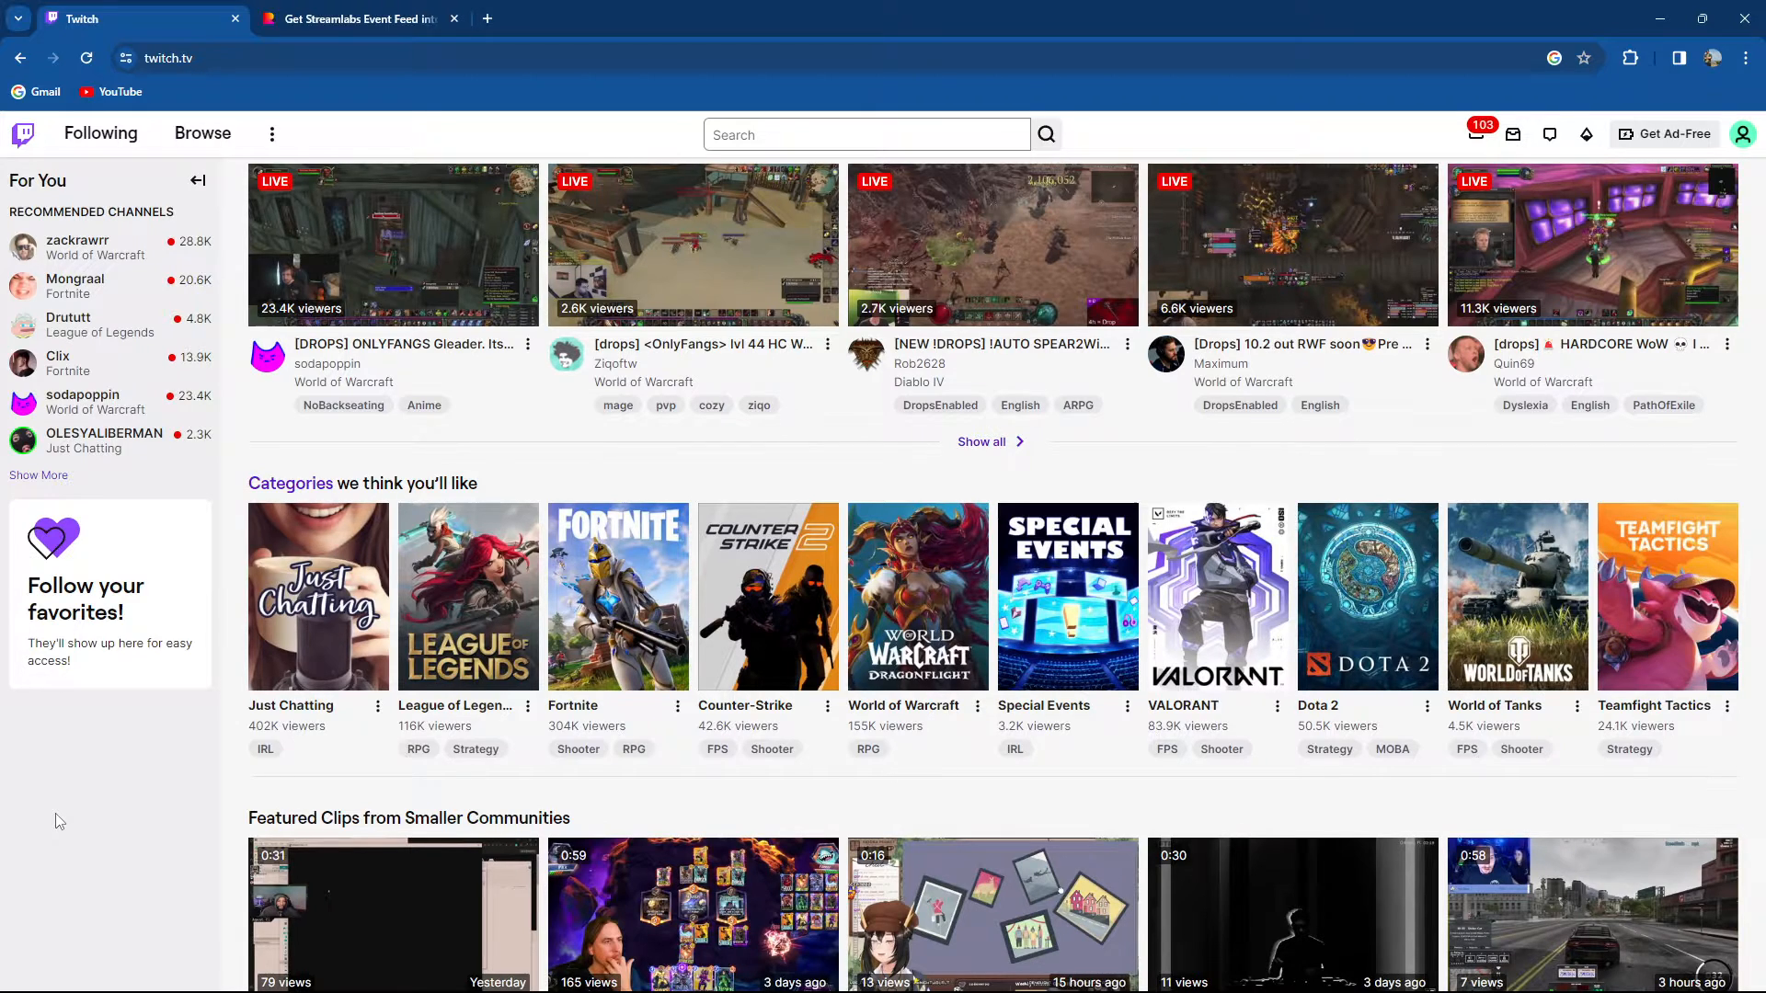
# - Switch to the 'Get Streamlabs Event Feed' tab showing the Recent Events link steps
pyautogui.click(354, 18)
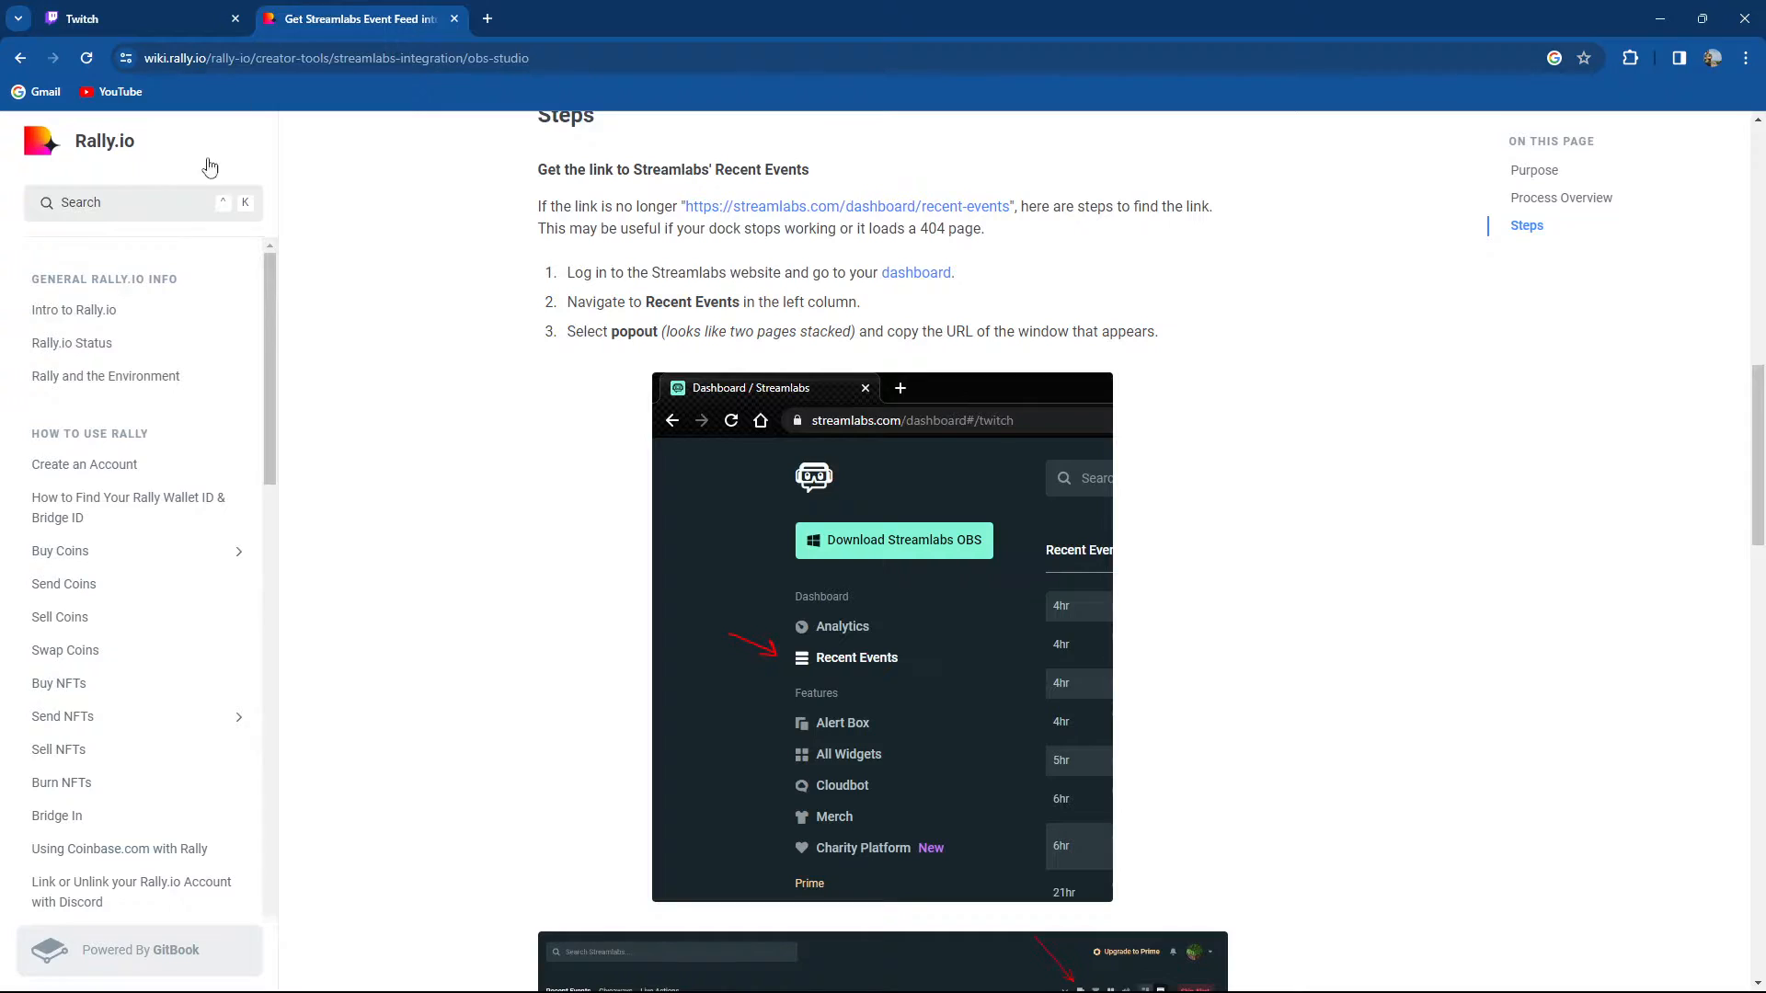
pyautogui.moveTo(340, 418)
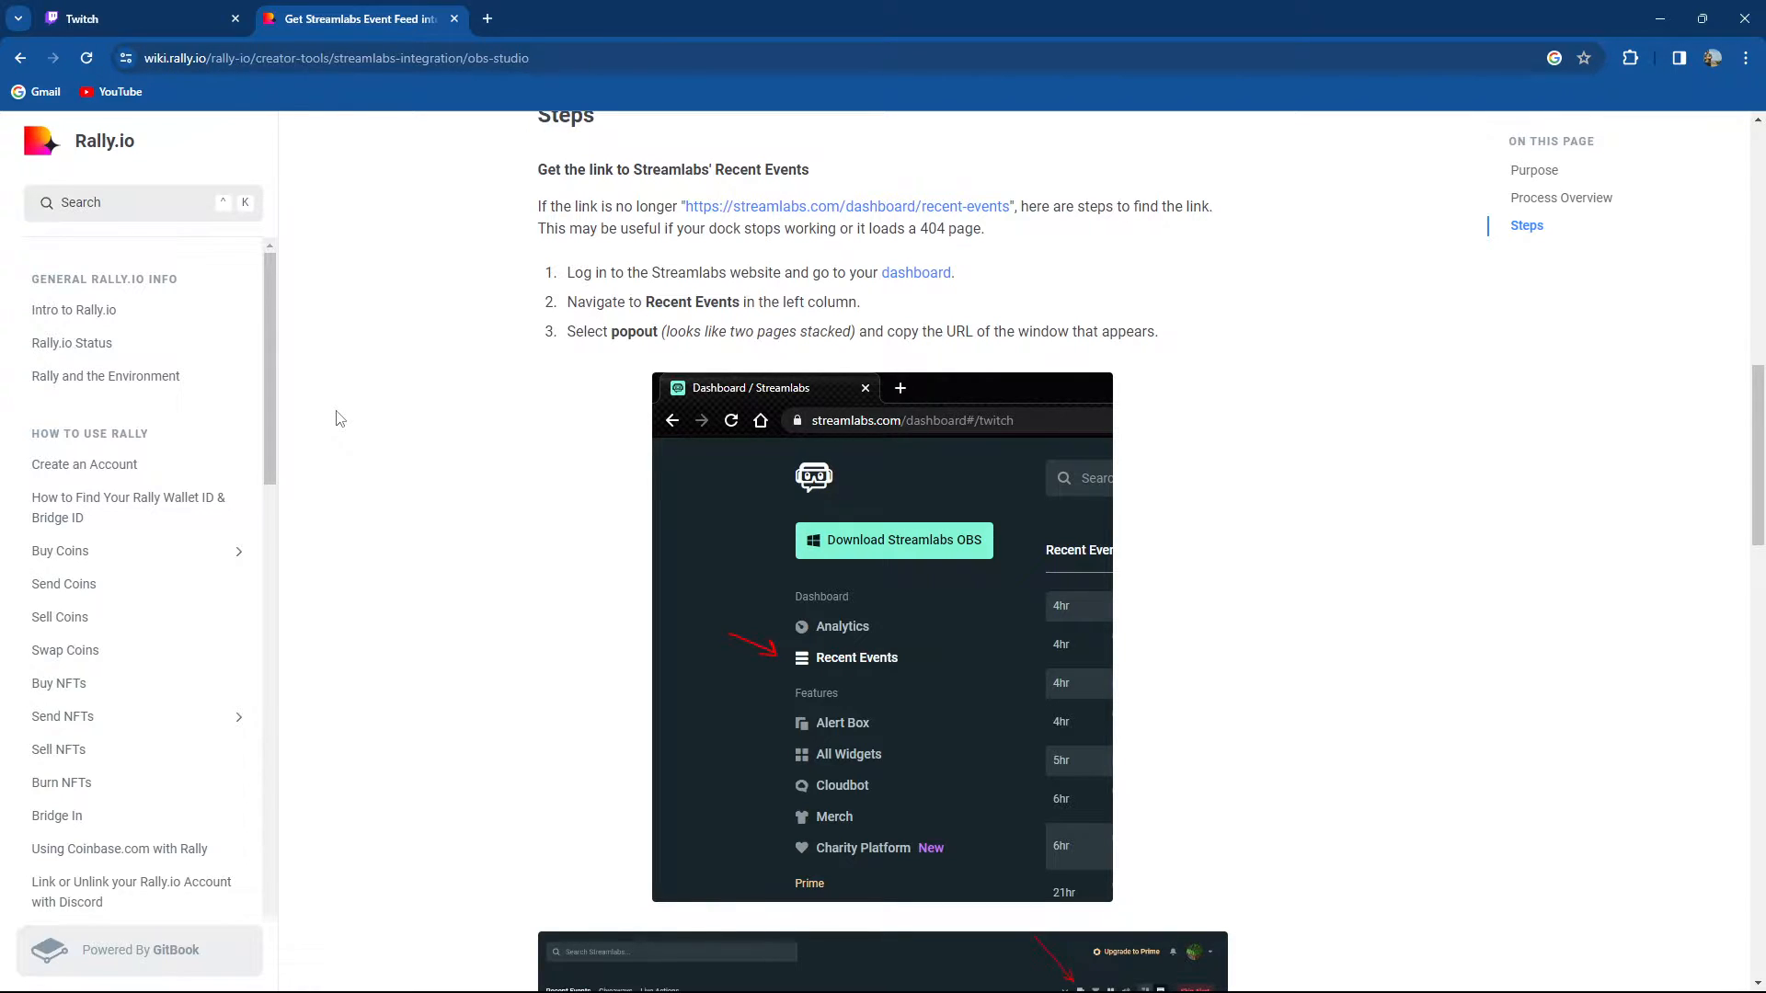
pyautogui.moveTo(1697, 351)
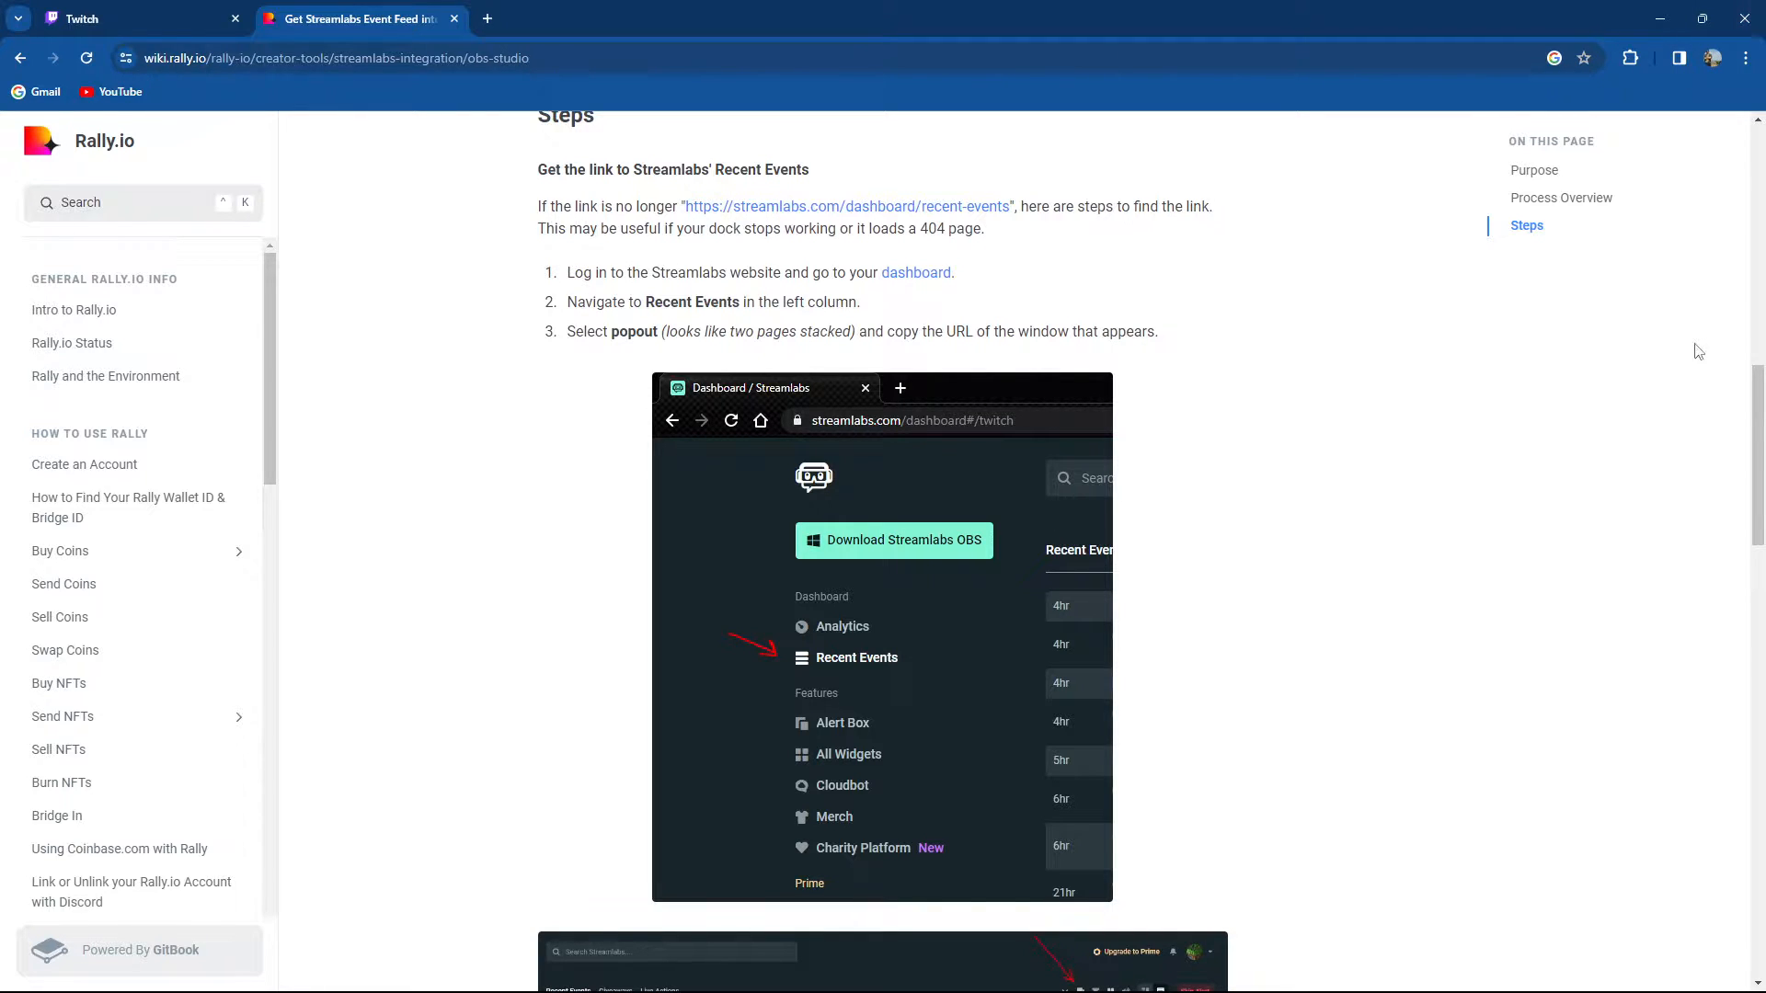
# - Scroll down to the 'Add a custom OBS Studio Dock' section with the Docks menu screenshot
pyautogui.scroll(-3)
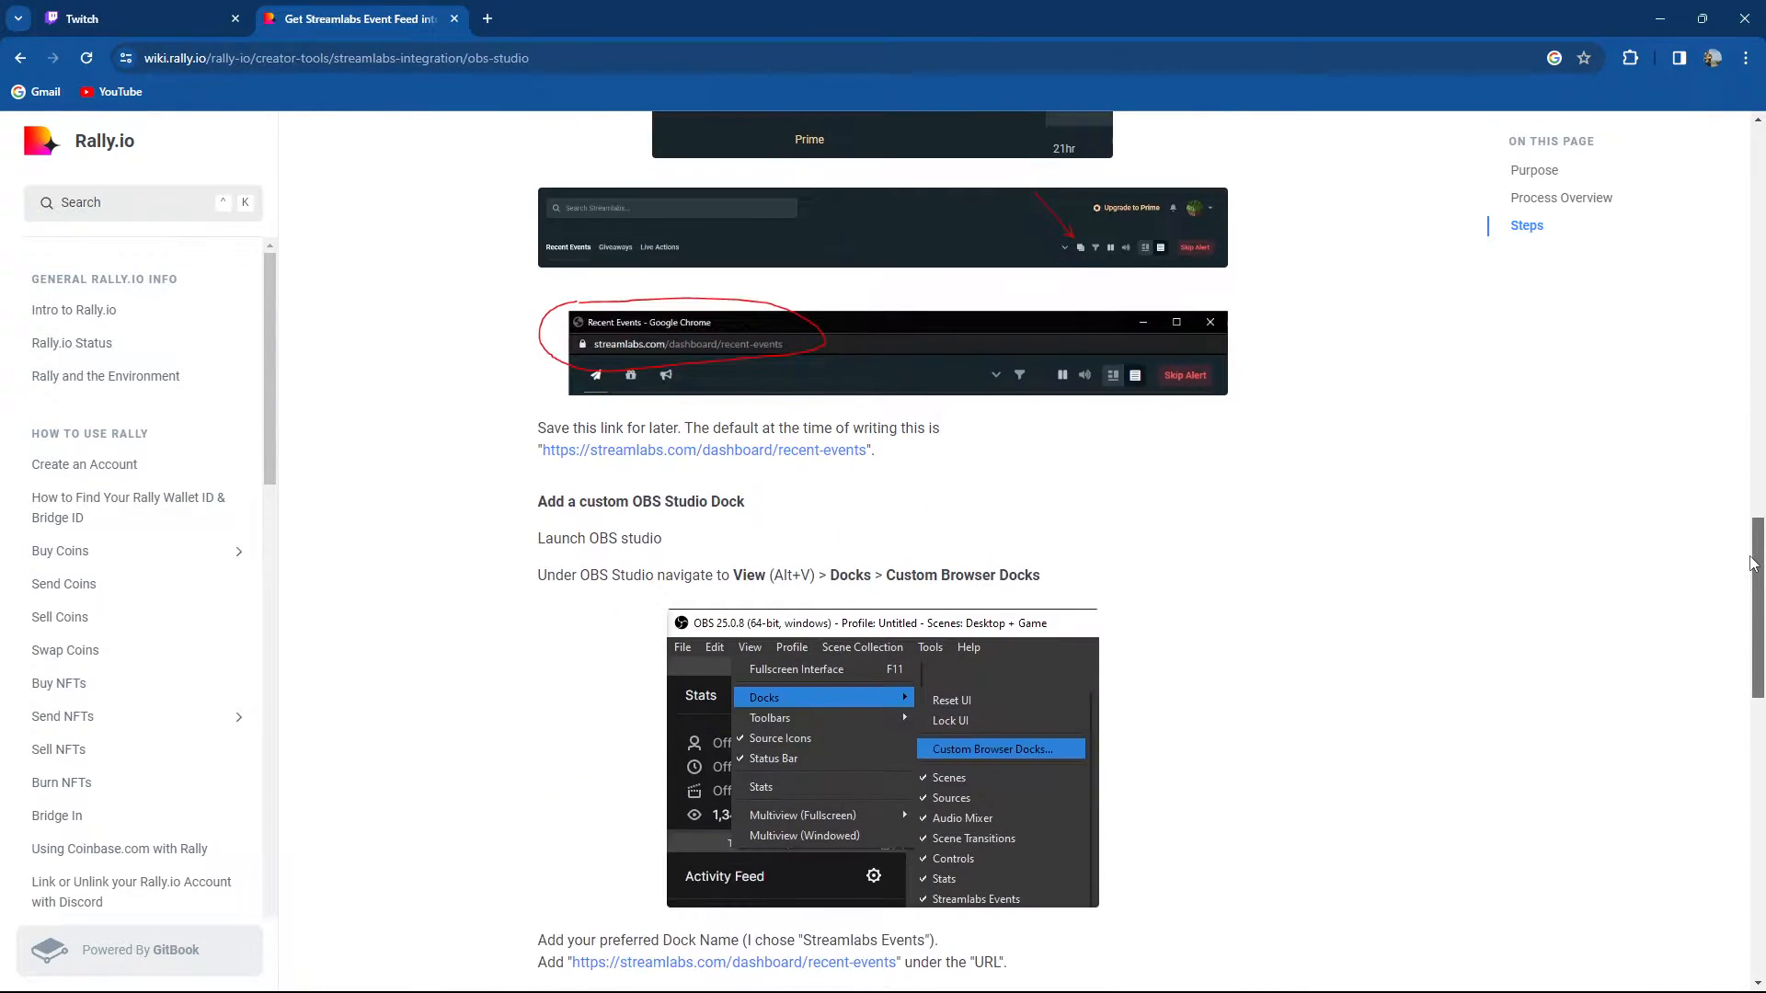
pyautogui.scroll(-3)
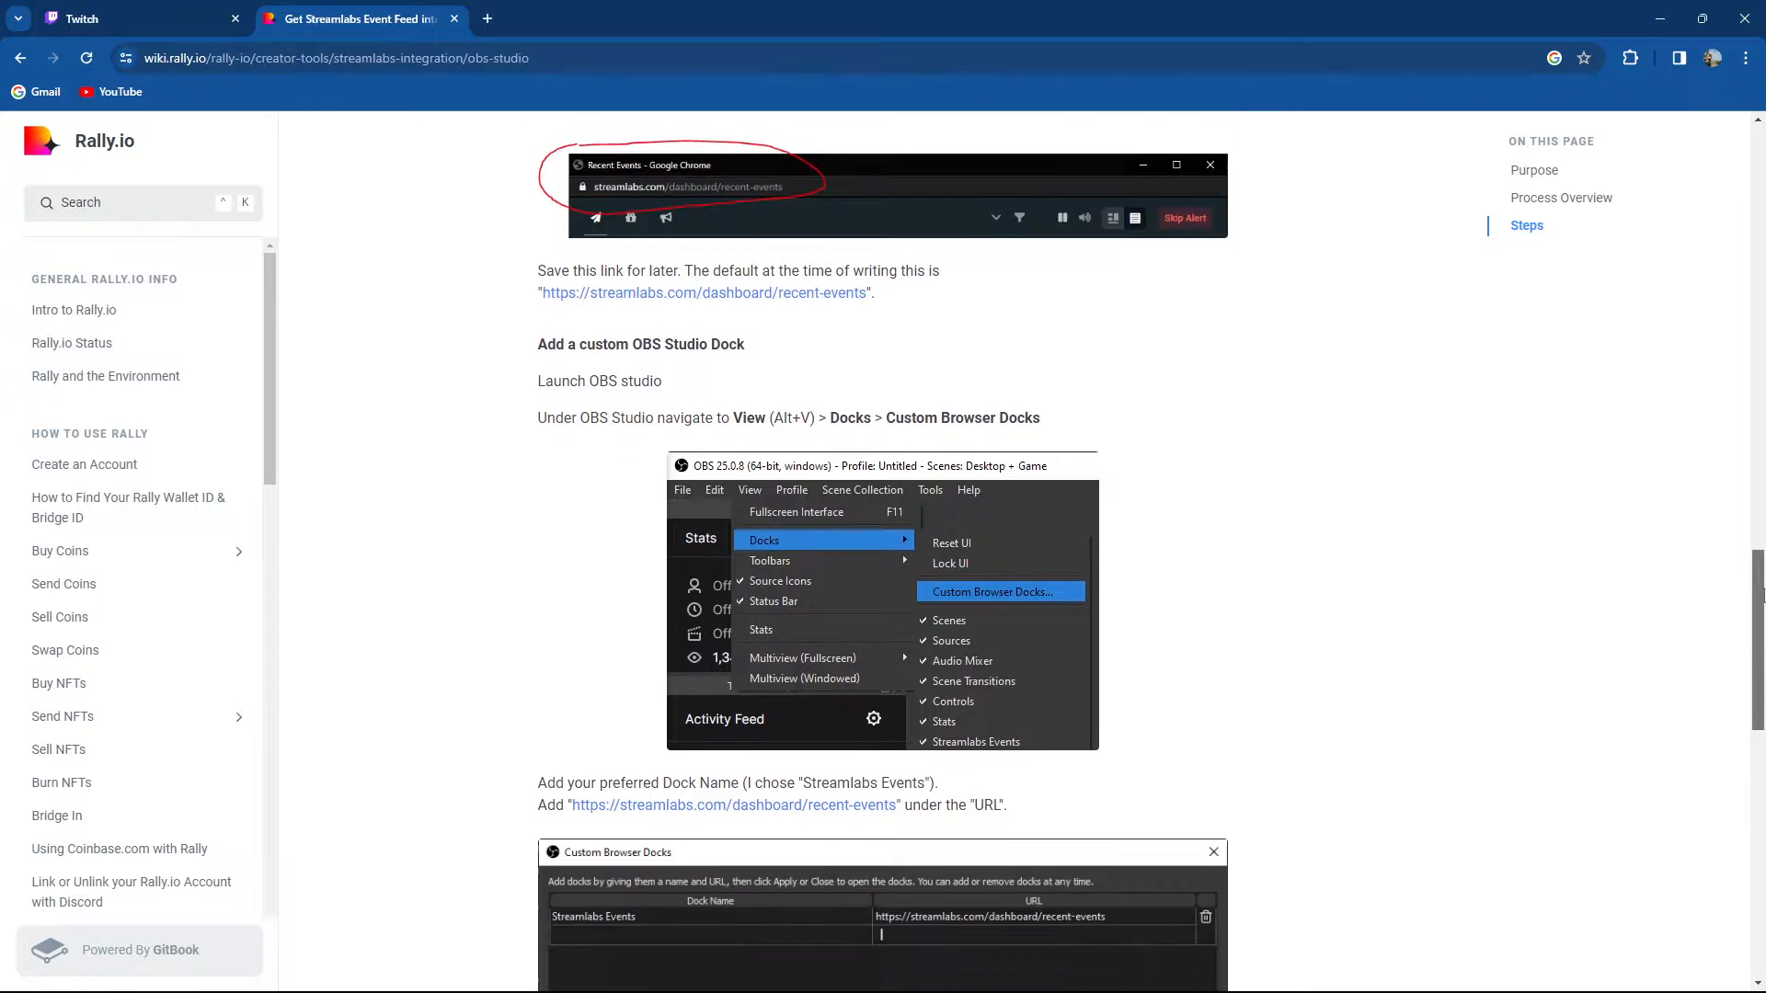
pyautogui.scroll(-3)
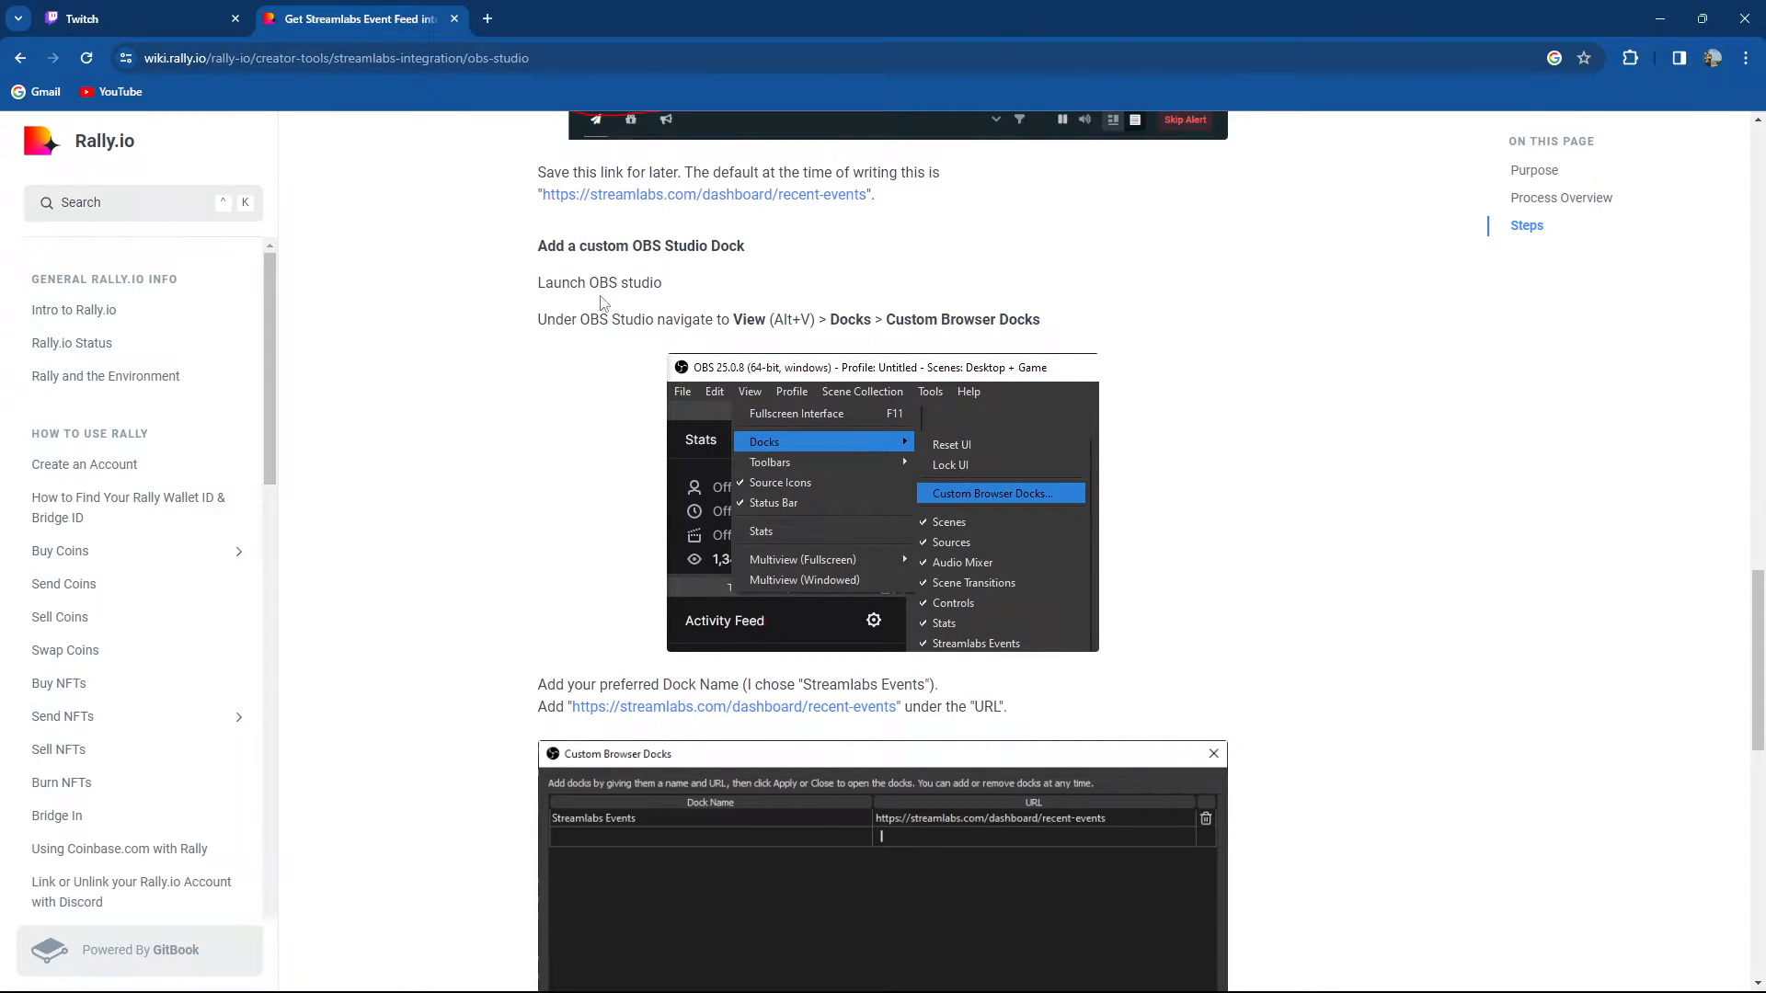
pyautogui.moveTo(843, 330)
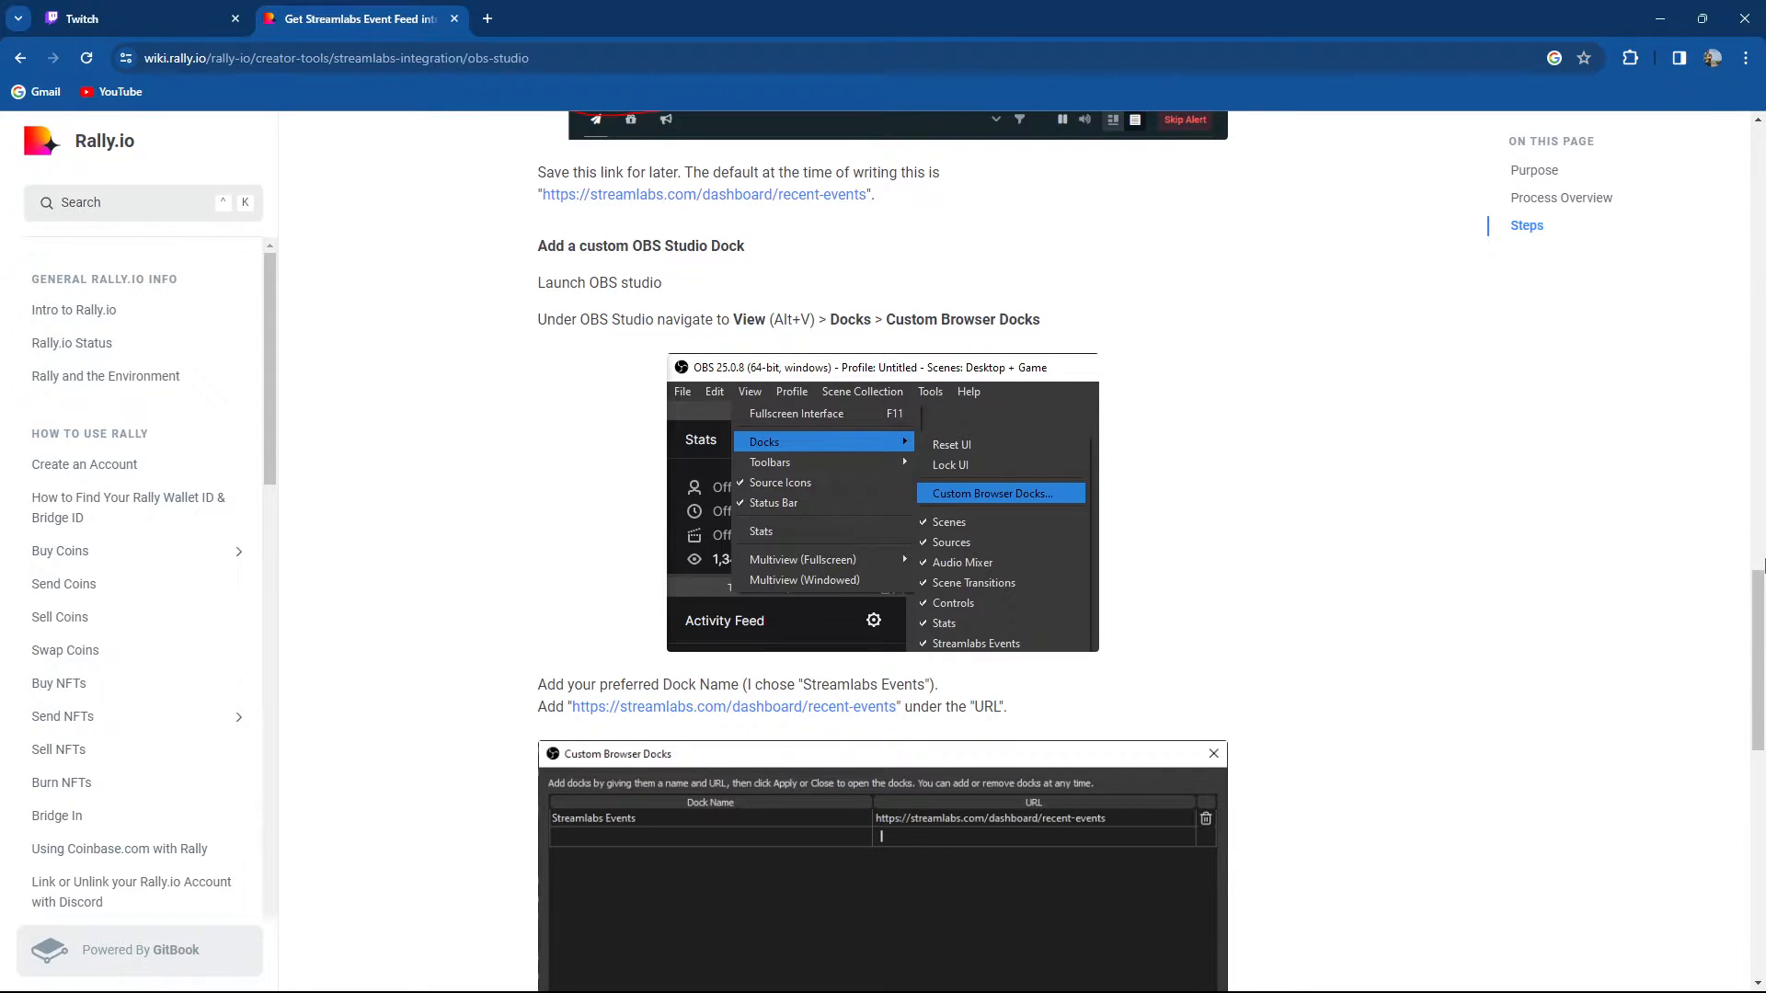
# - Scroll past the Custom Browser Docks screenshot to the 'Click Apply' step
pyautogui.scroll(-3)
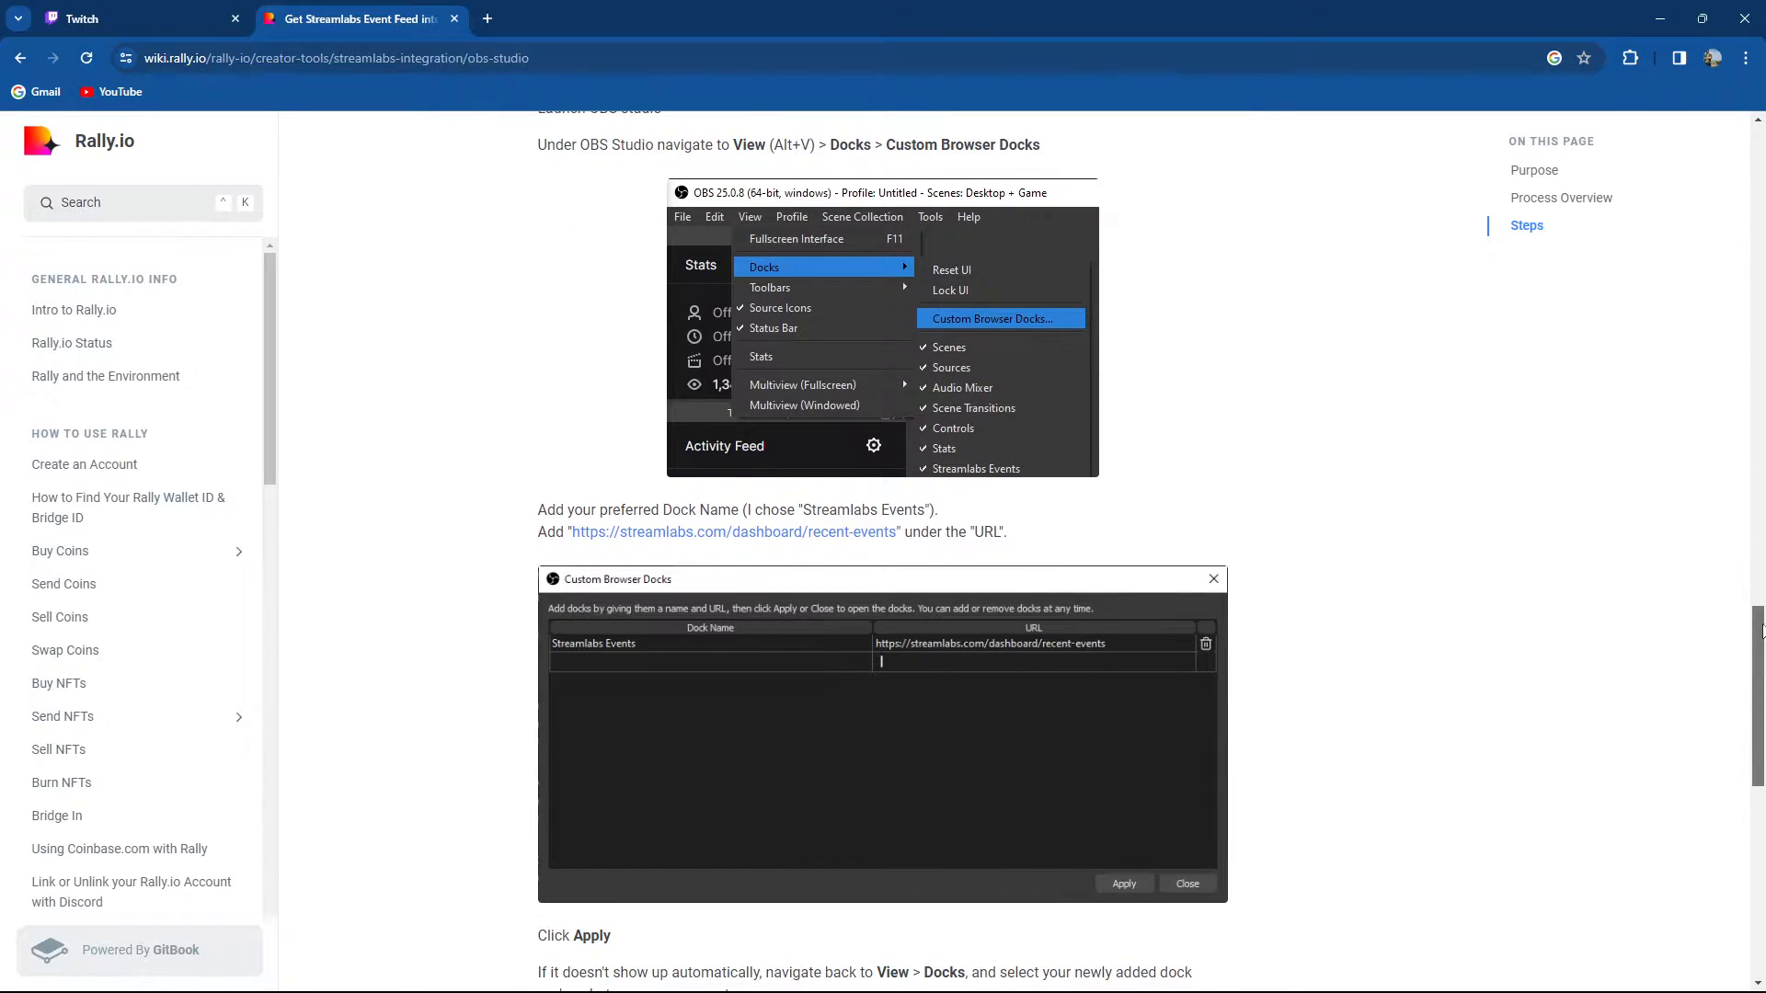
pyautogui.scroll(-3)
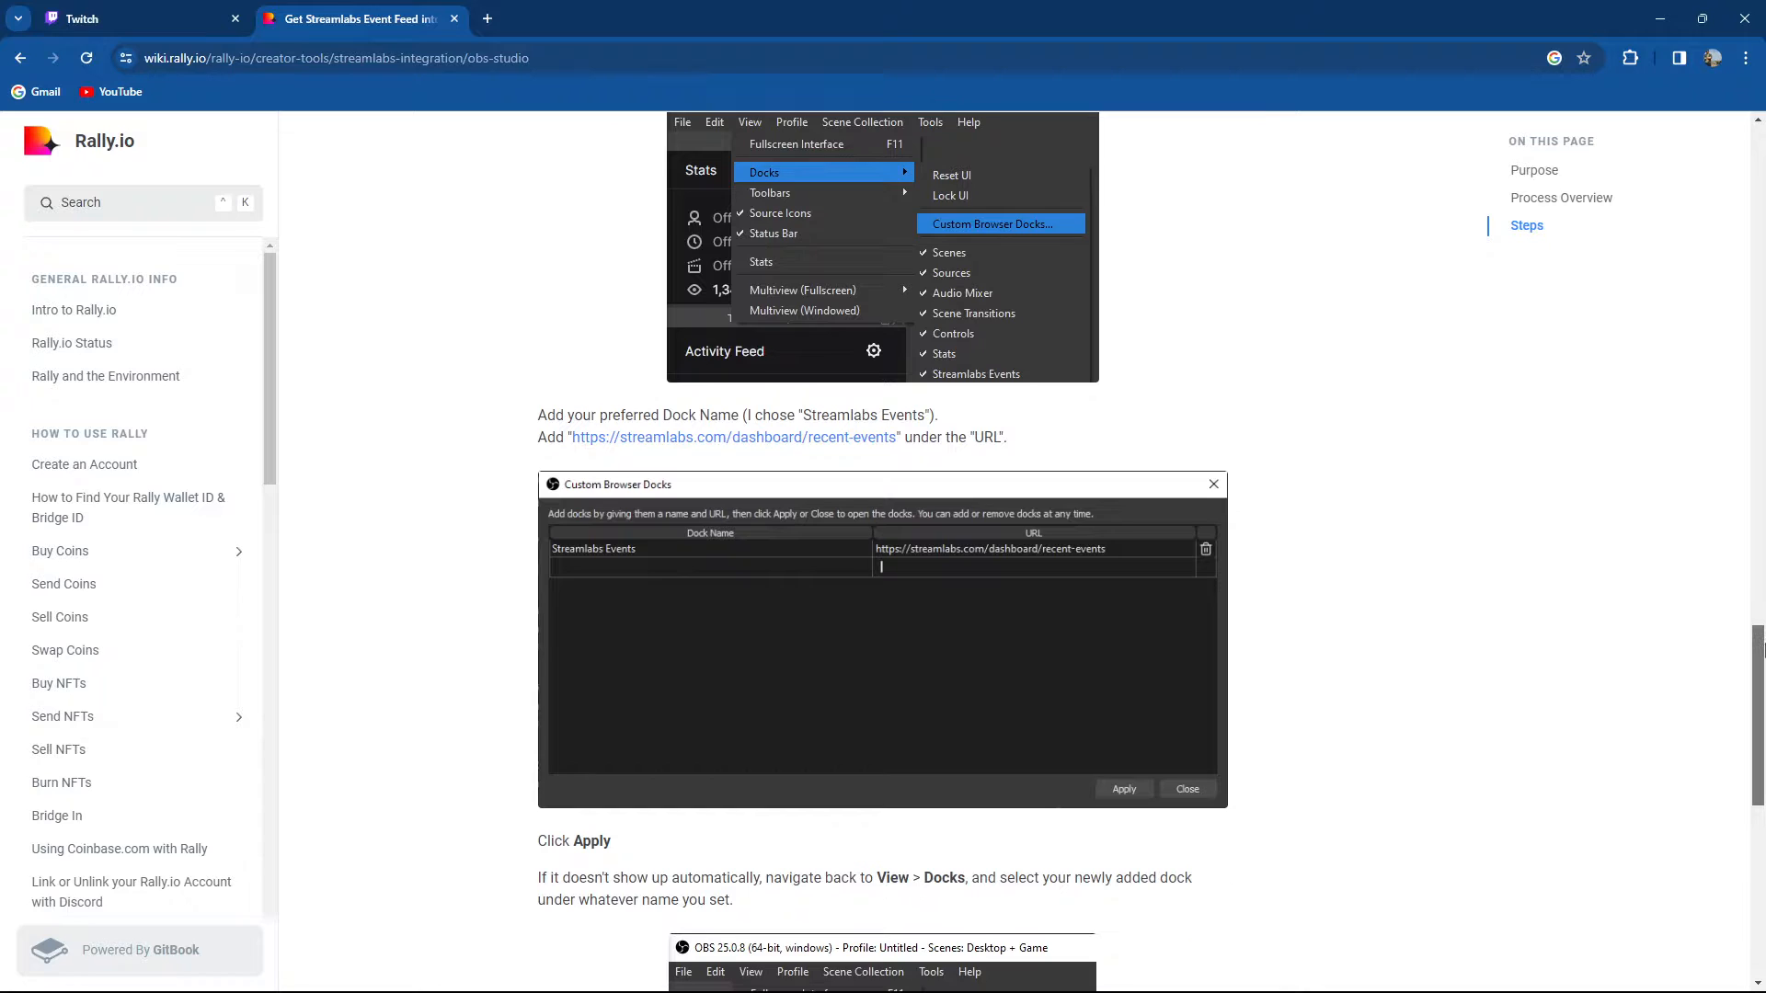
pyautogui.scroll(-3)
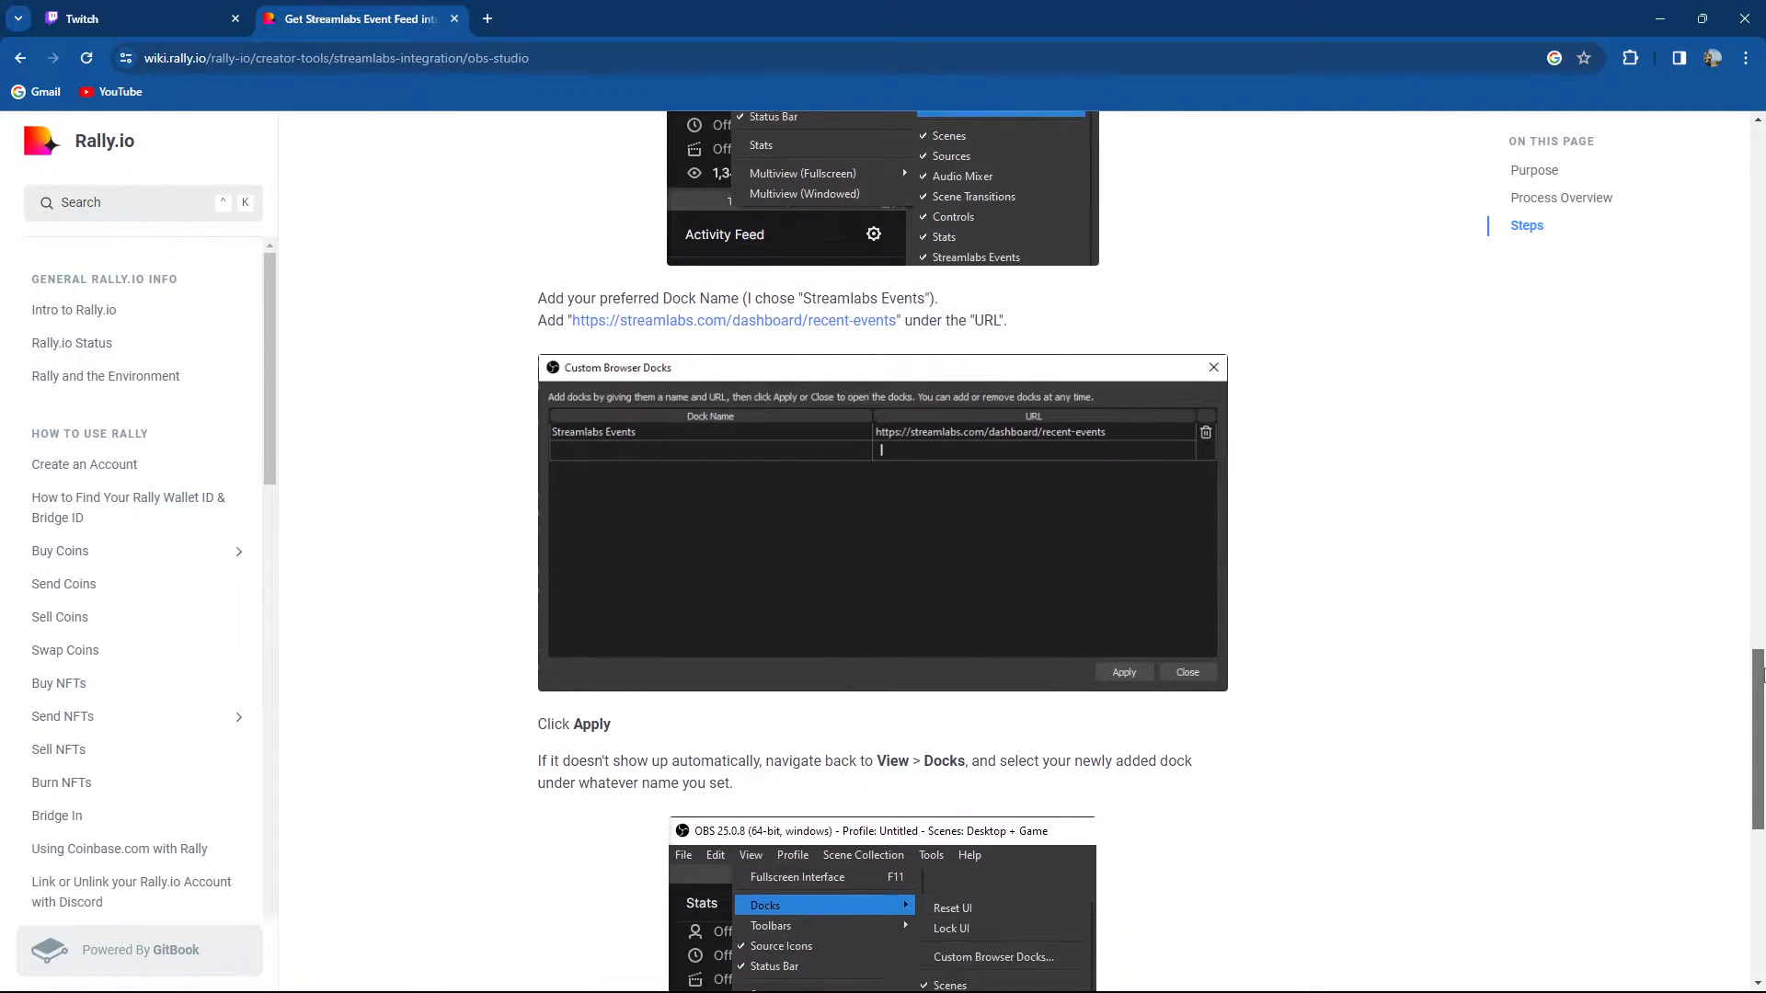
pyautogui.scroll(-3)
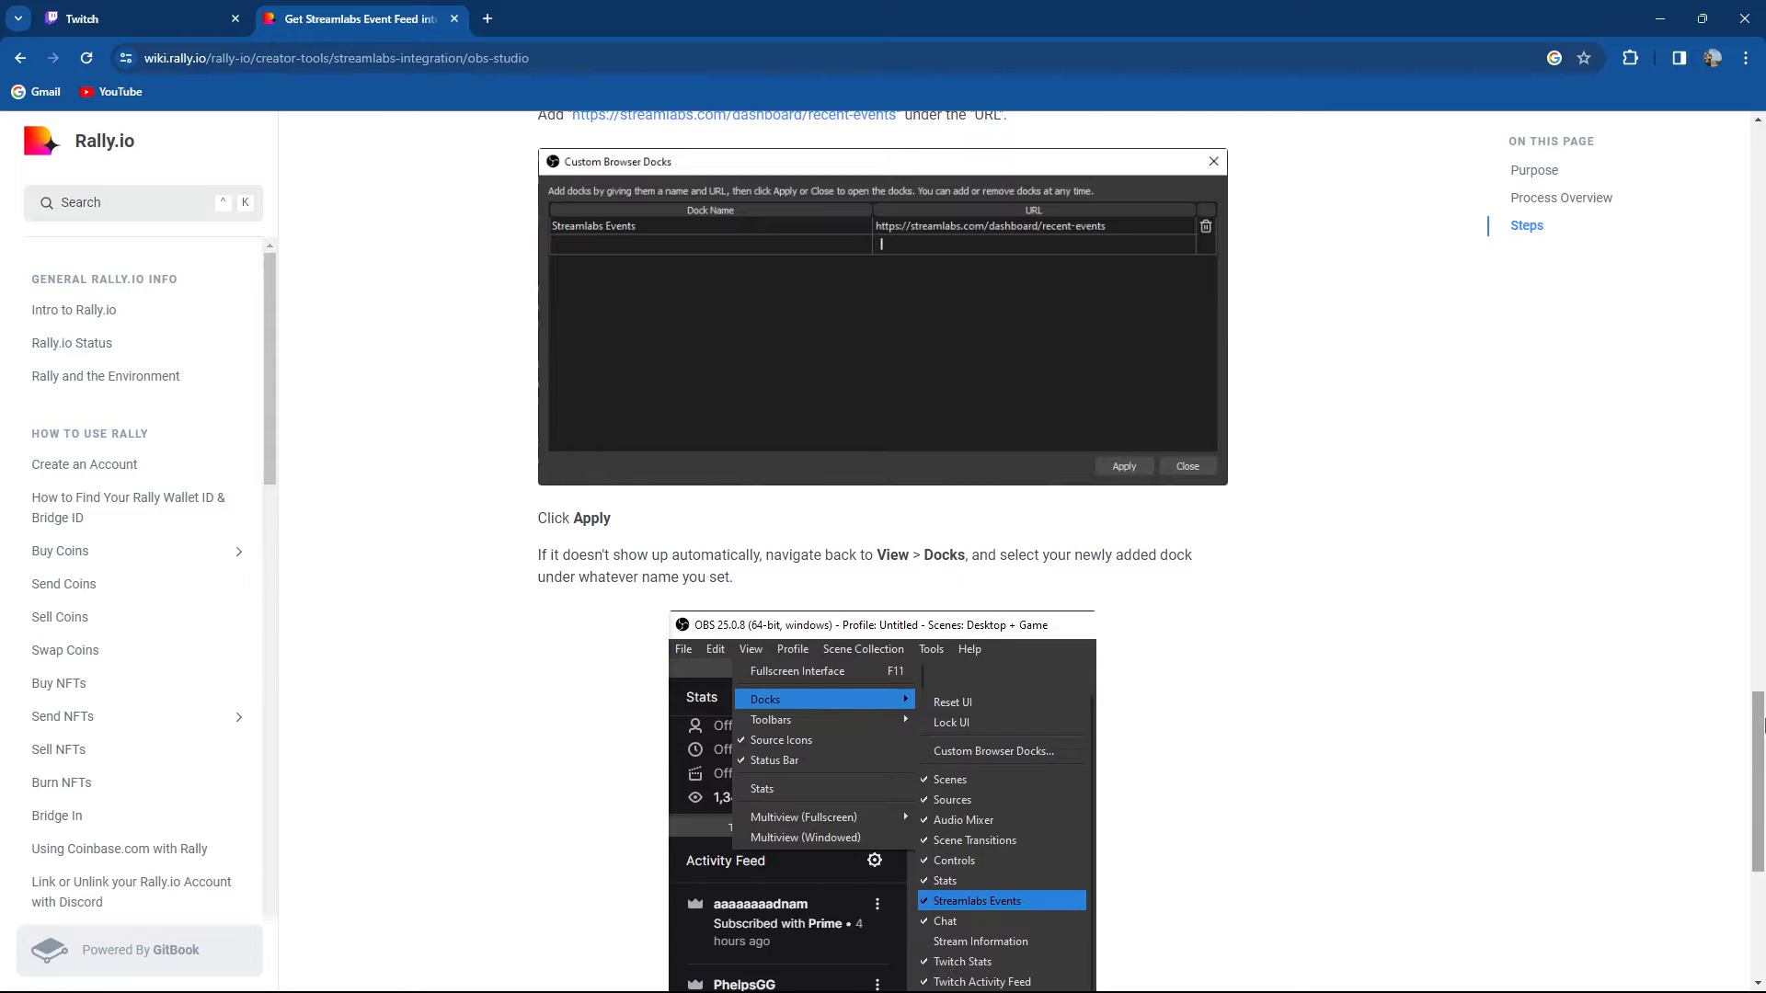
# - Scroll through the final optional Streamlabs steps, then return to the Twitch tab
pyautogui.scroll(-3)
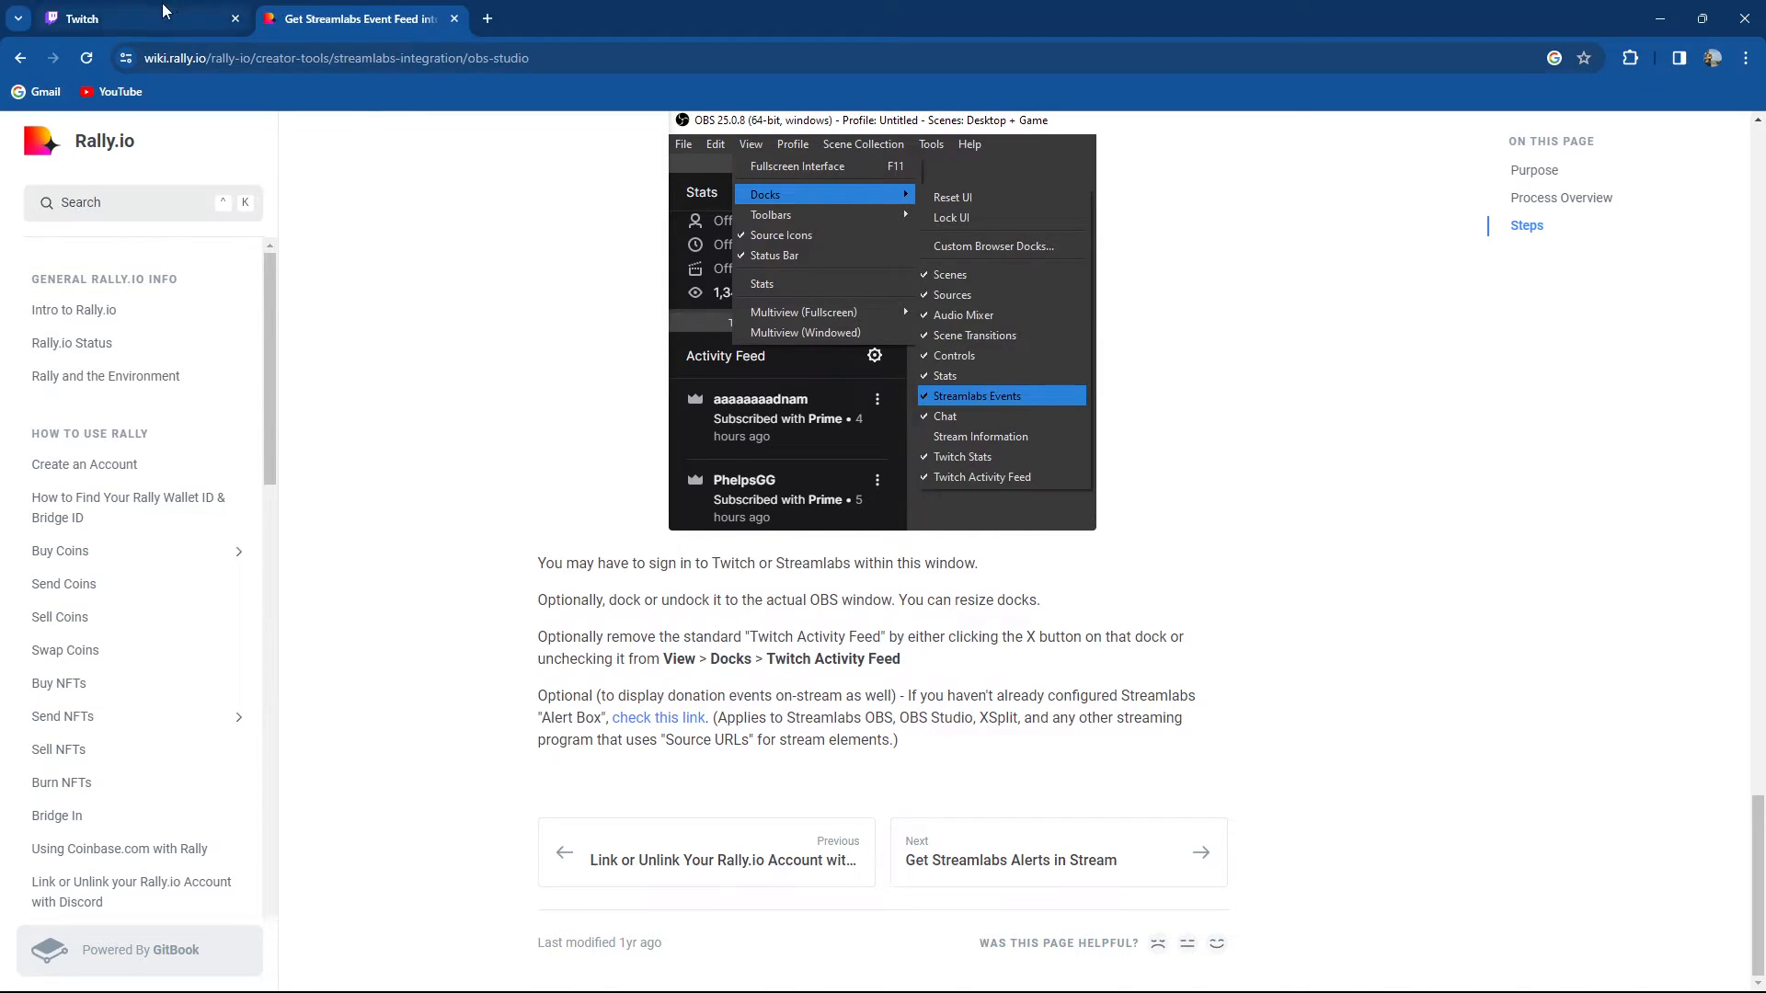
pyautogui.click(92, 19)
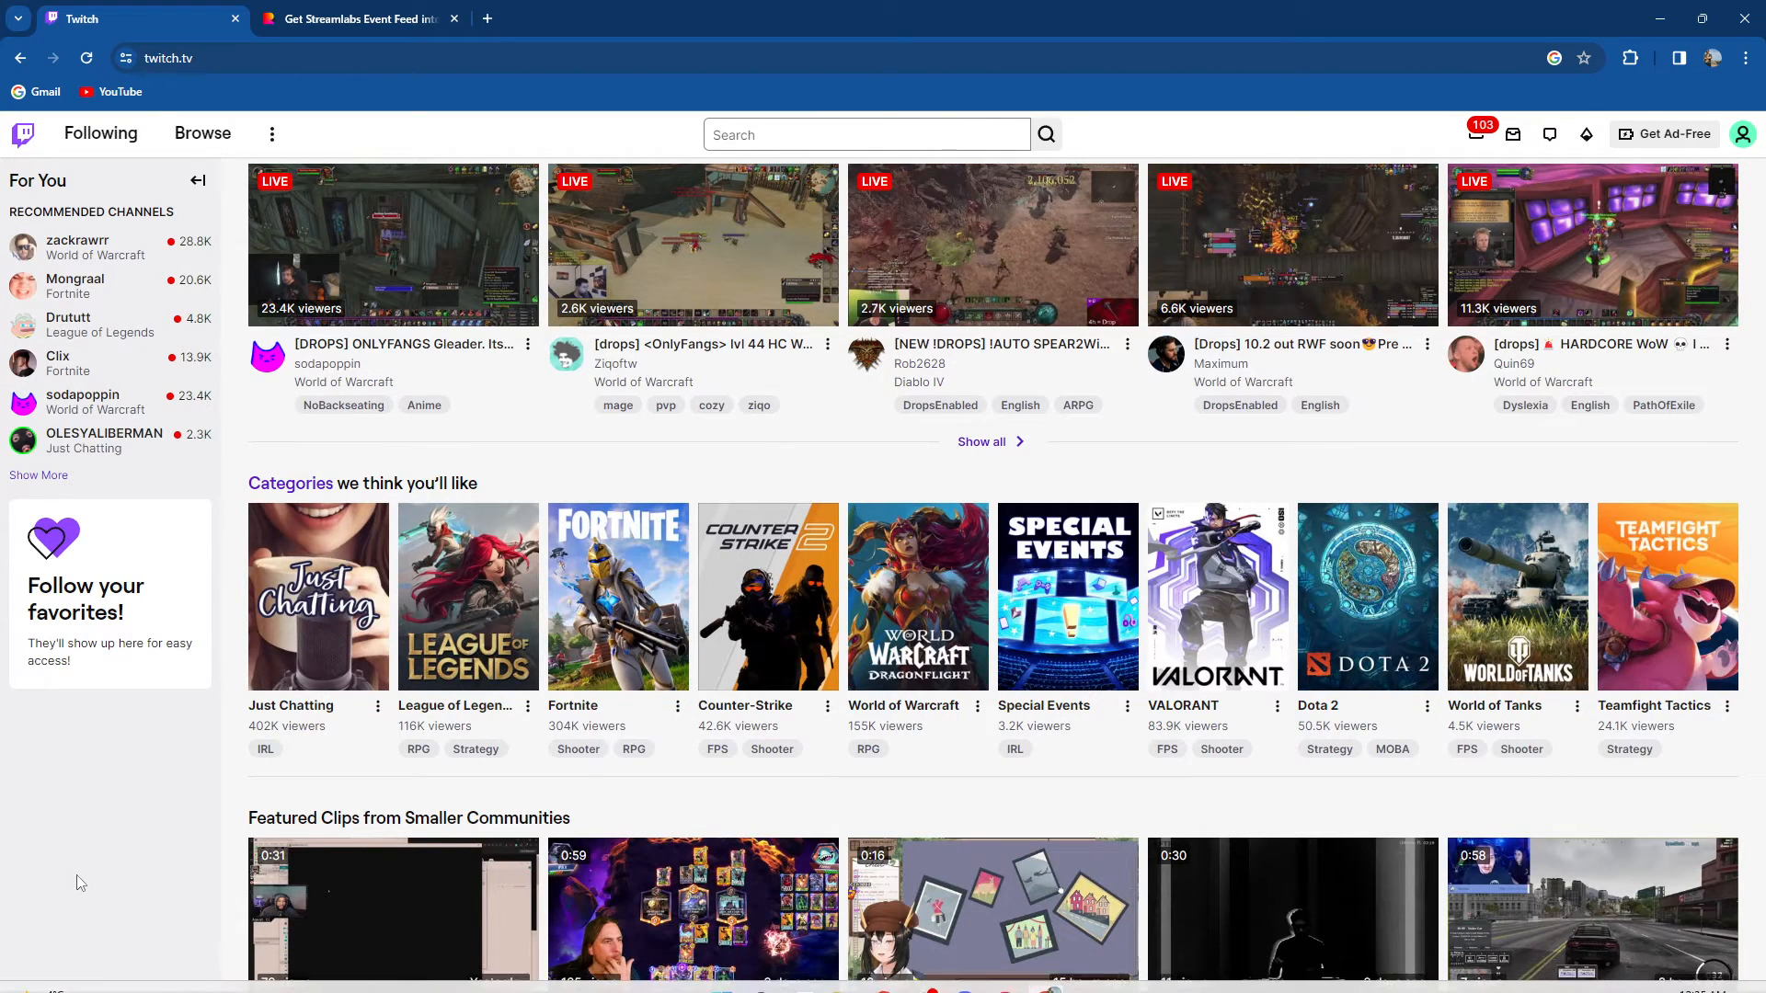